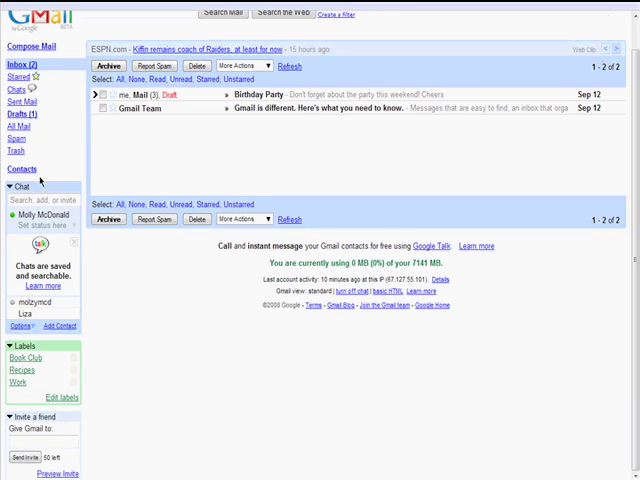
# Reach the Labels settings listing Book Club, Recipes and Work with the new-label field.
pyautogui.scroll(-3)
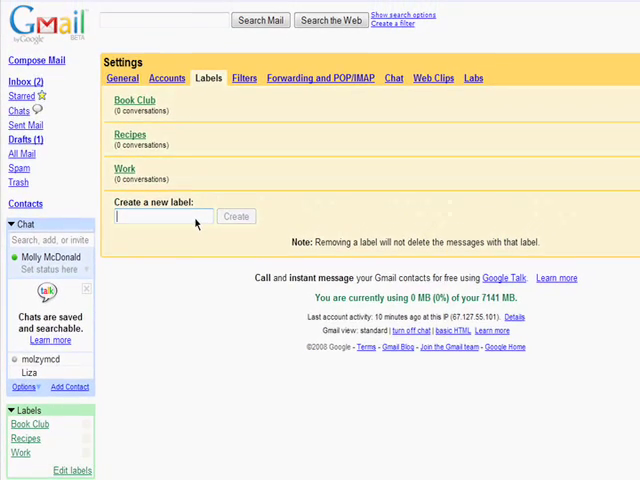
# Create a new label named 'Family', then move to the Filters settings.
pyautogui.write('Family')
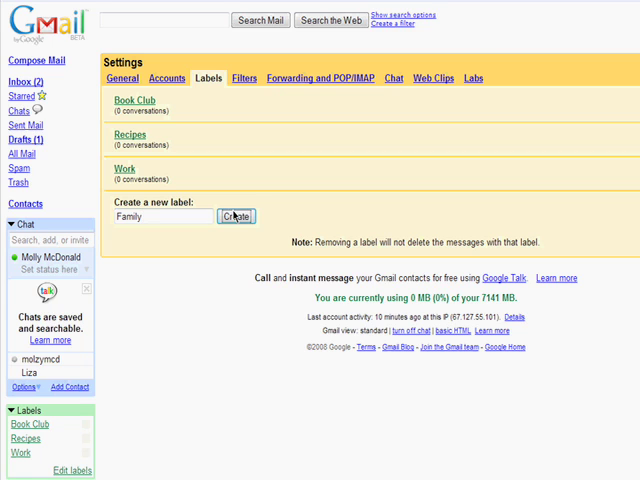
pyautogui.click(236, 216)
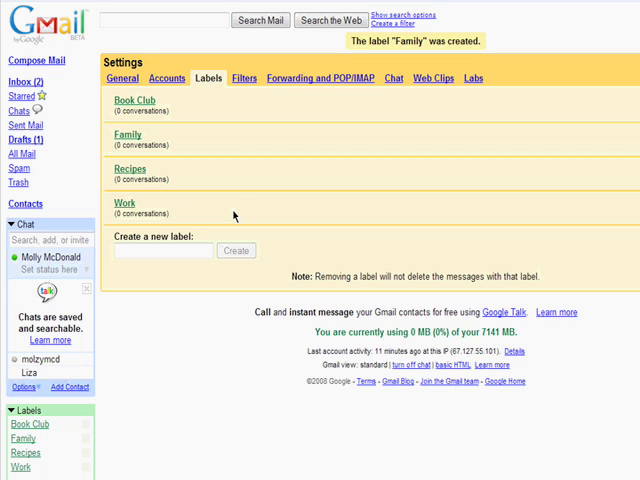
pyautogui.click(244, 78)
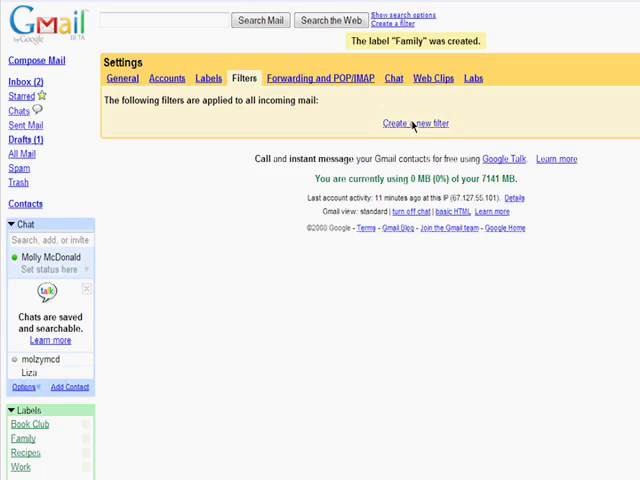
pyautogui.click(412, 122)
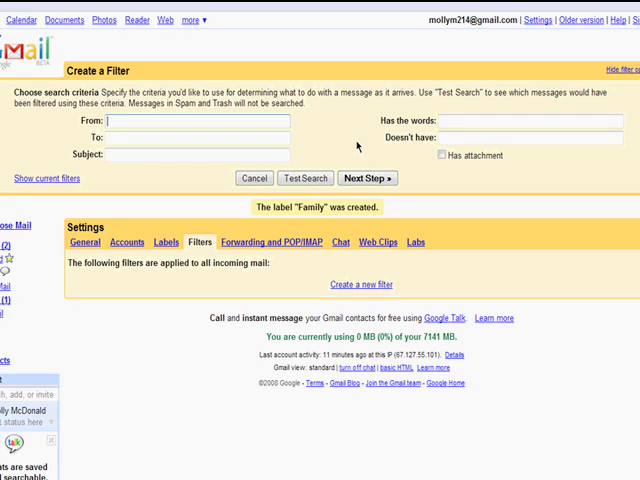
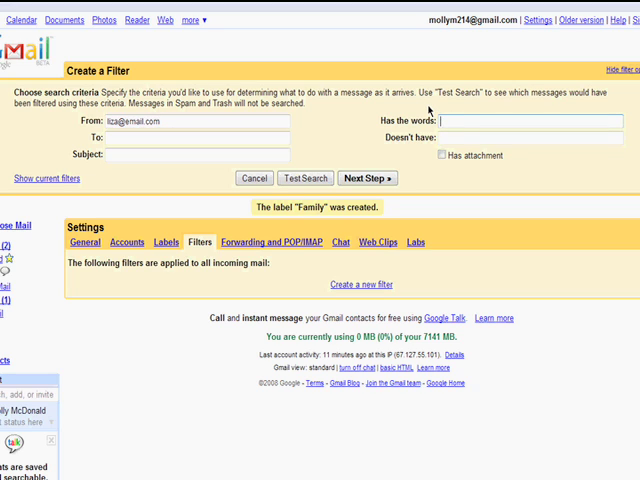
pyautogui.write('Apple, Mac')
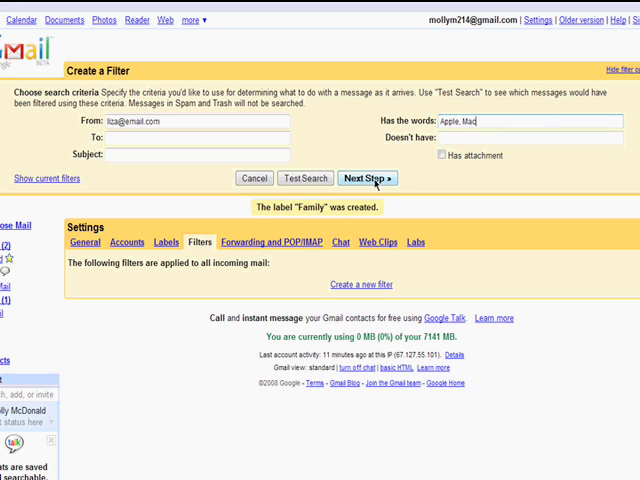
pyautogui.click(368, 178)
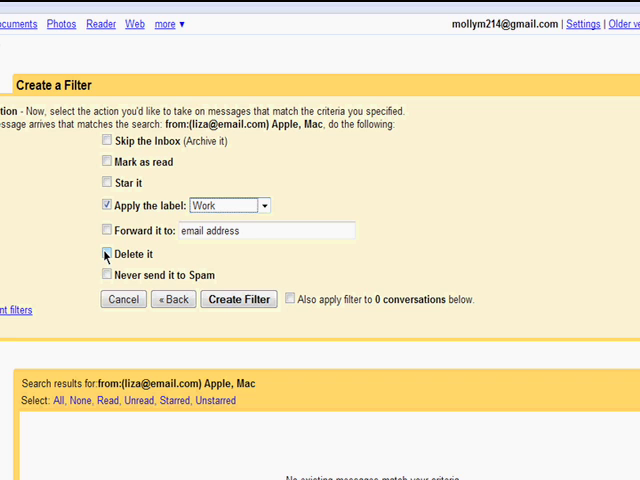
pyautogui.moveTo(106, 276)
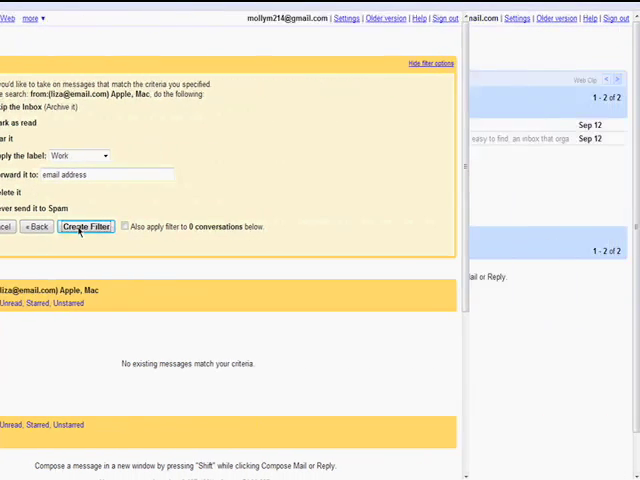
# Create the filter applying the Work label to matching messages.
pyautogui.click(84, 226)
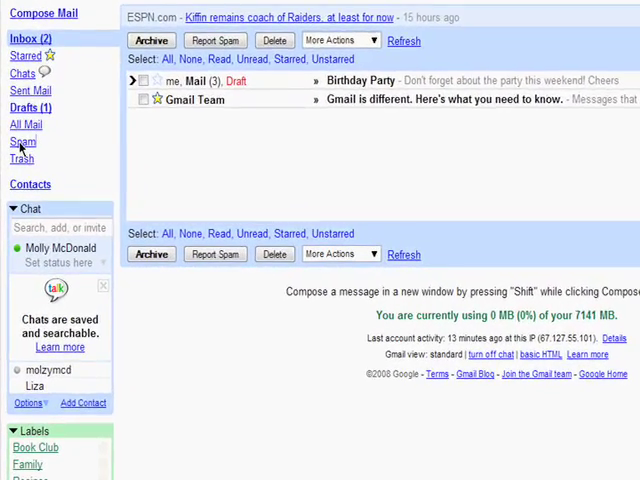
# Scroll to the starred 'Gmail is different' message from the Gmail Team.
pyautogui.scroll(-3)
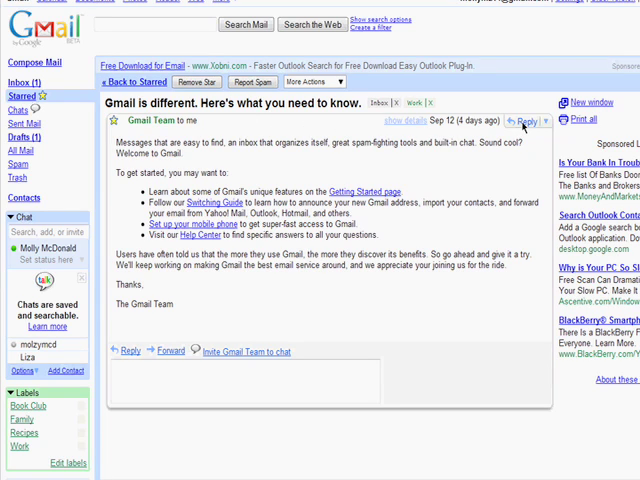
pyautogui.click(544, 120)
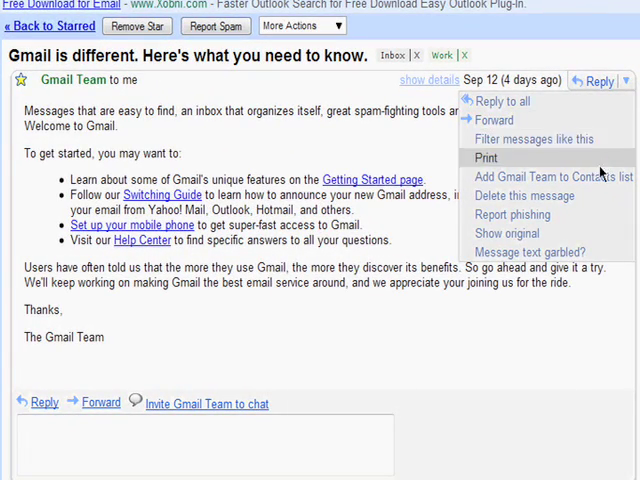
pyautogui.moveTo(584, 302)
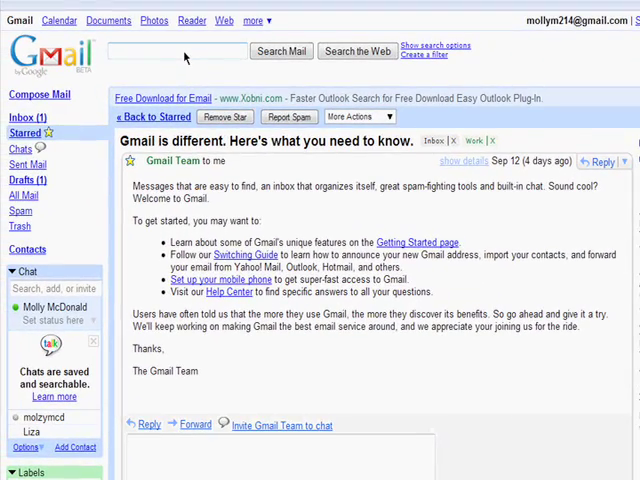
# Search the mail for 'gmail'.
pyautogui.write('gmail')
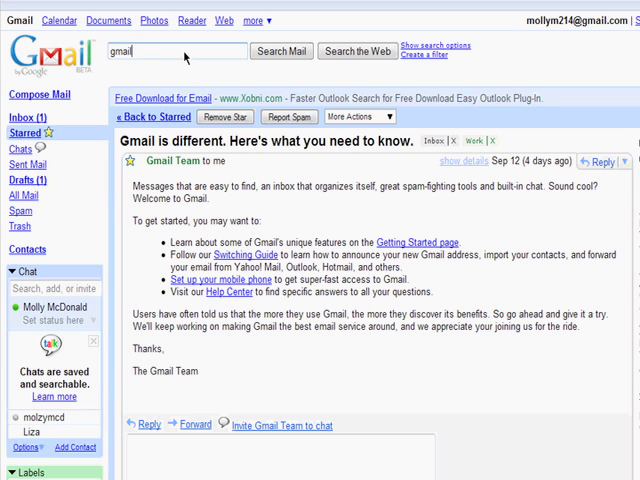
pyautogui.click(280, 52)
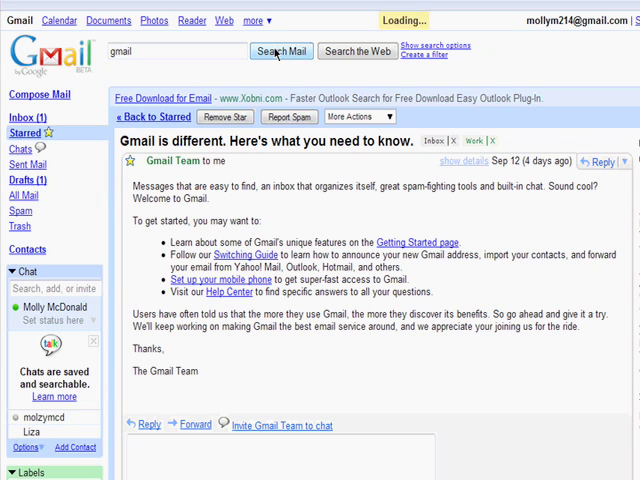